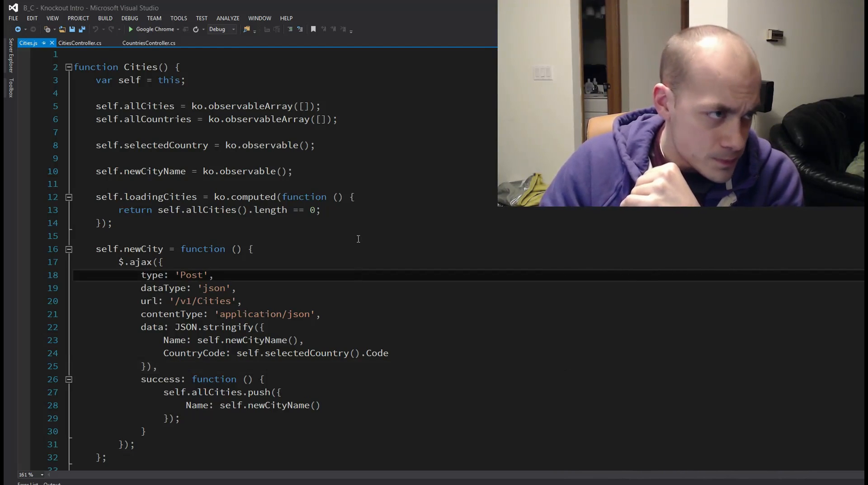
# - Highlight the /v1/Countries route, then jump from CountriesController to ConnectionHelper.WithNewConnection's definition
pyautogui.scroll(-3)
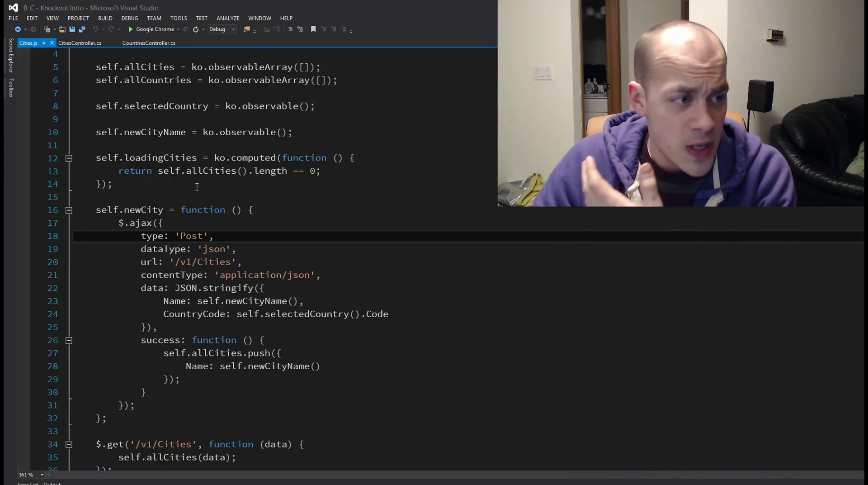
pyautogui.scroll(-3)
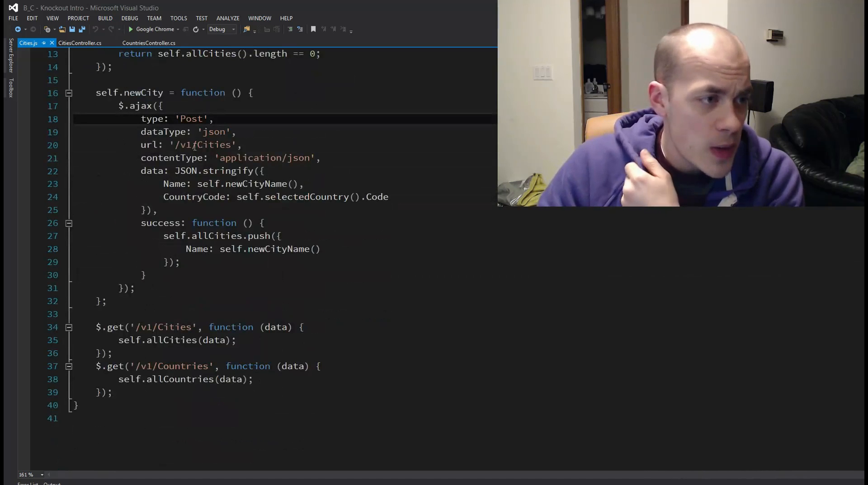
pyautogui.scroll(-3)
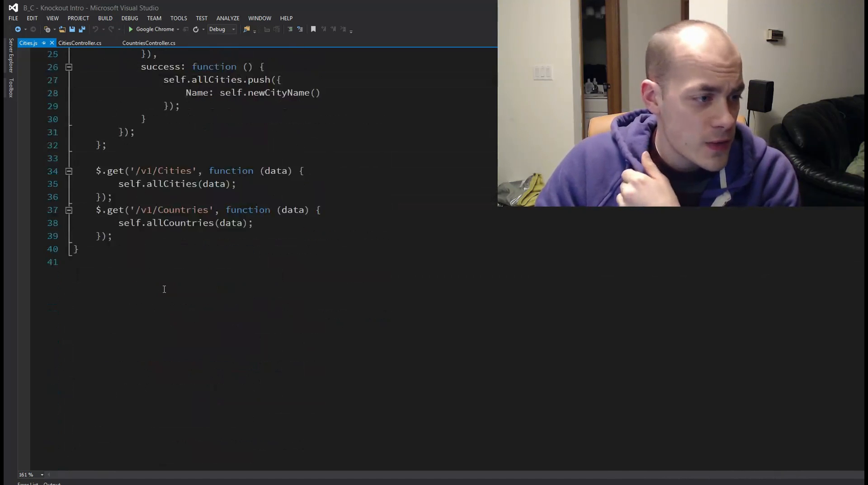
pyautogui.doubleClick(173, 209)
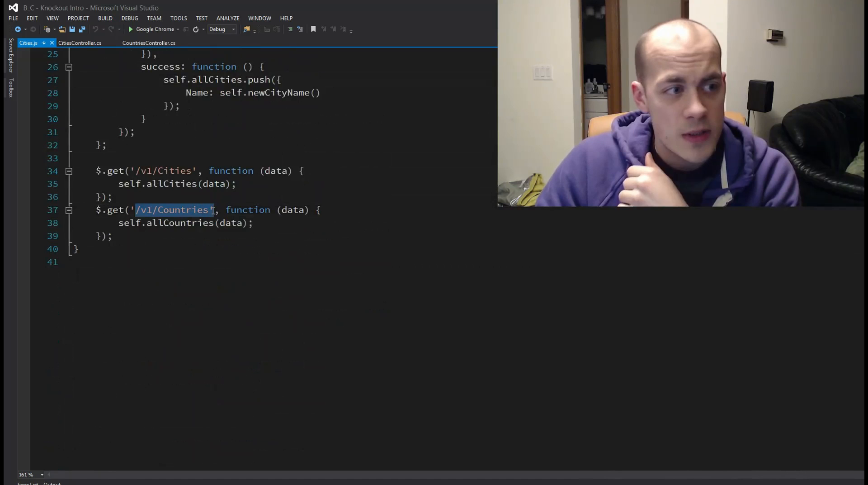
pyautogui.click(148, 43)
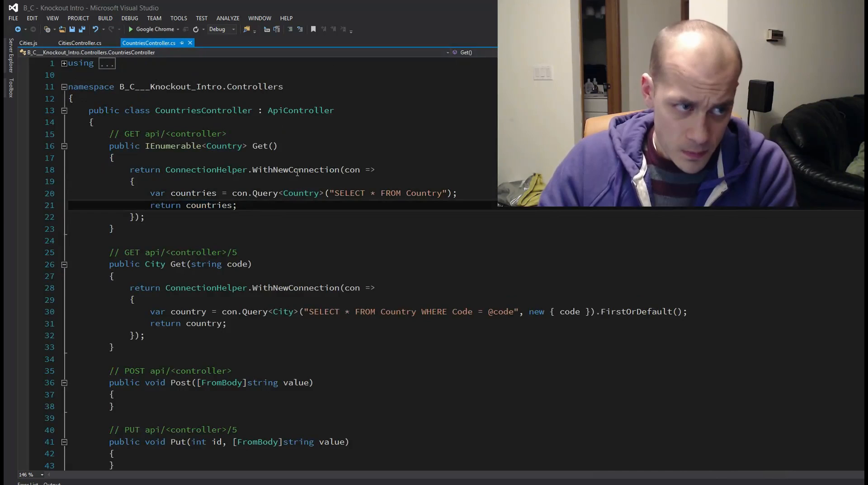
pyautogui.doubleClick(295, 170)
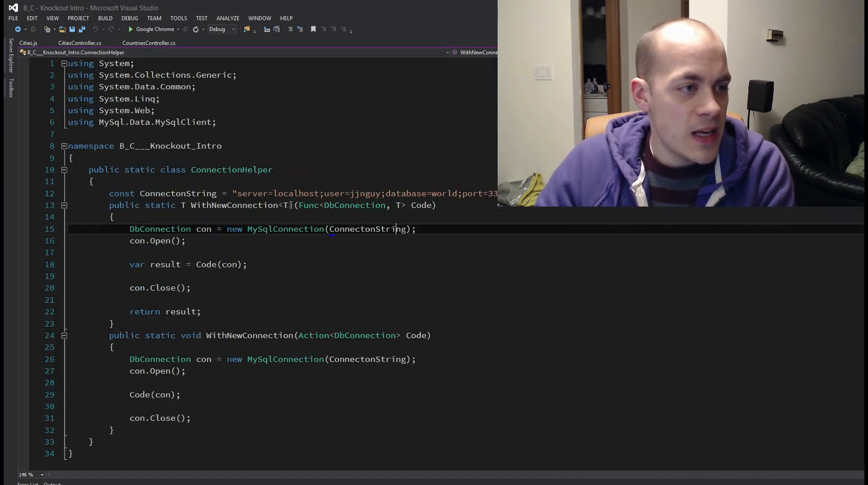
# - Inspect ConnectionHelper's Code(con) call, then go back to CountriesController's Get methods
pyautogui.doubleClick(354, 205)
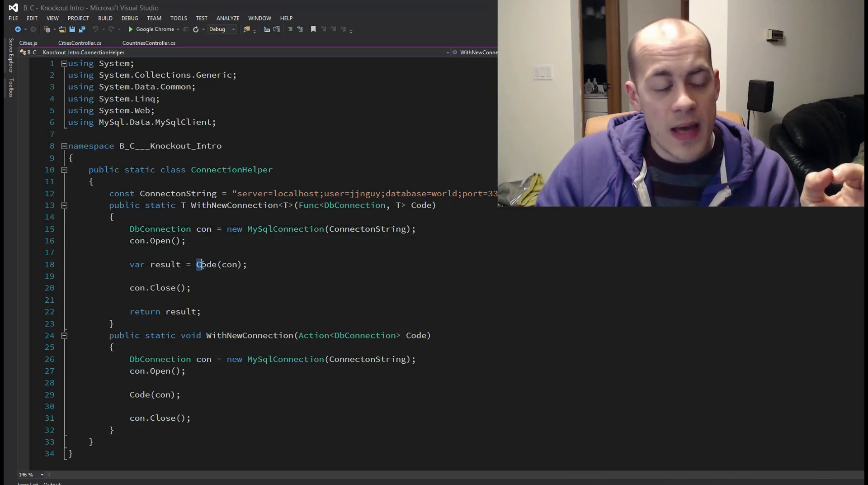
pyautogui.doubleClick(206, 264)
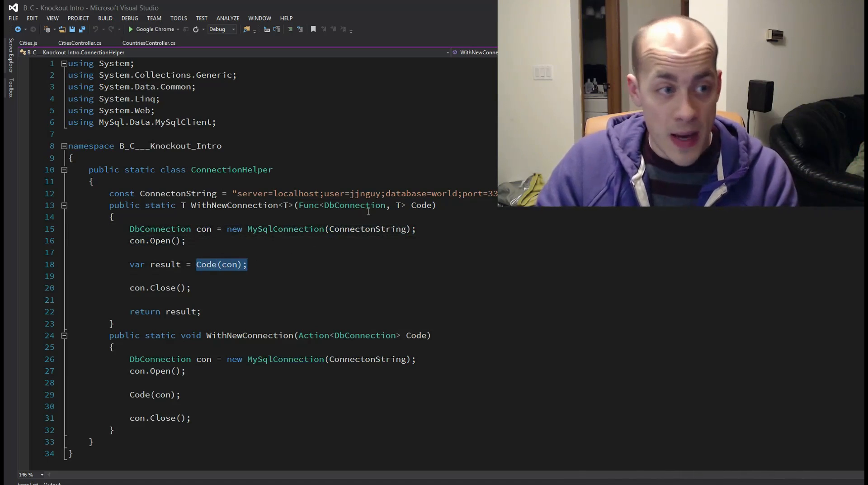
pyautogui.click(166, 264)
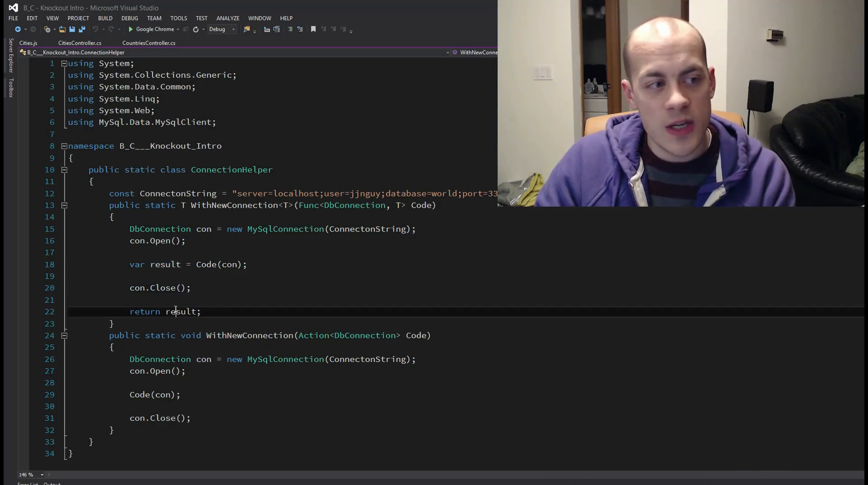
pyautogui.scroll(-3)
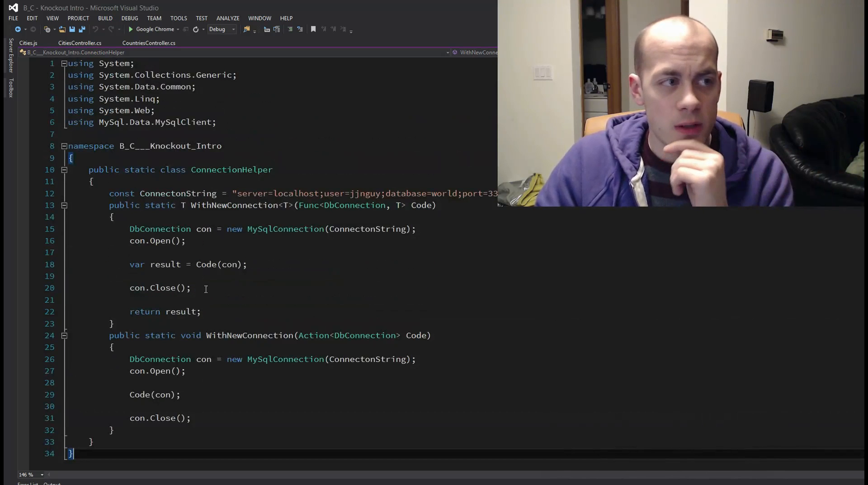
pyautogui.scroll(-3)
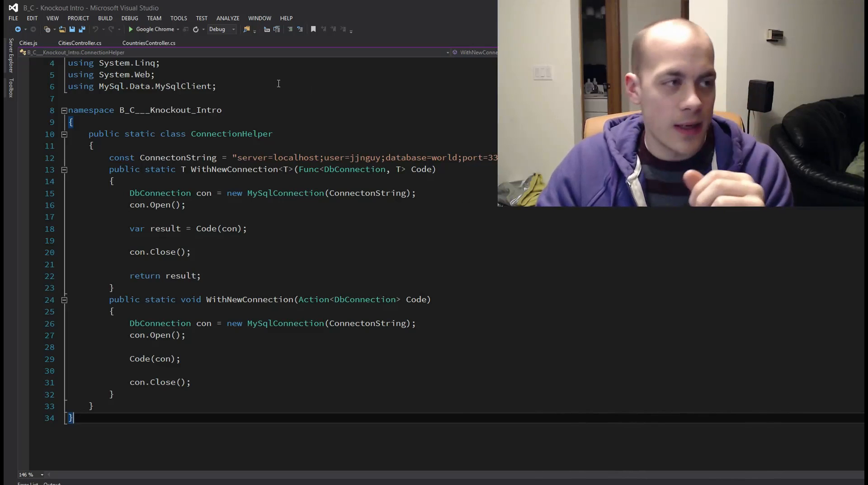
pyautogui.click(149, 42)
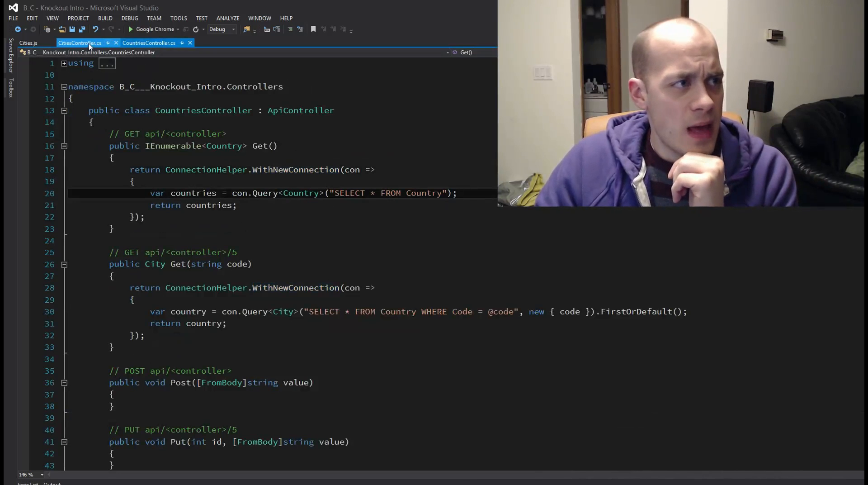
# - Review CitiesController and the City model, ending on Cities.js's AJAX post to /v1/Cities
pyautogui.click(27, 42)
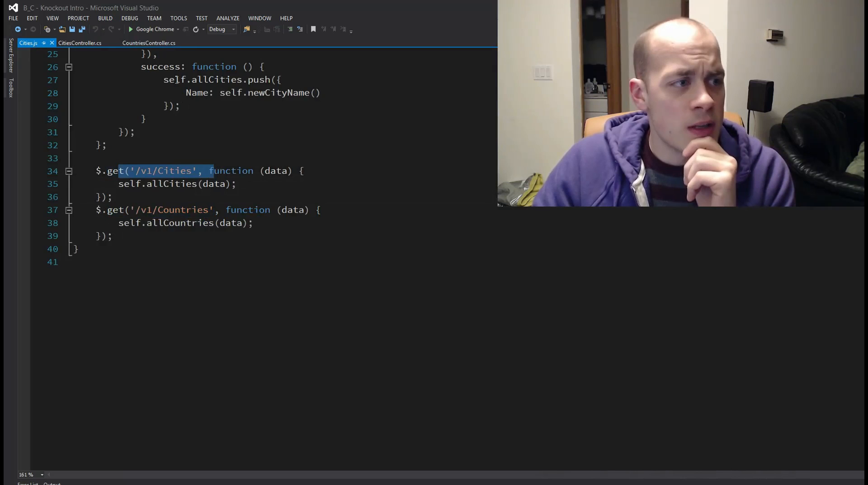
pyautogui.click(79, 42)
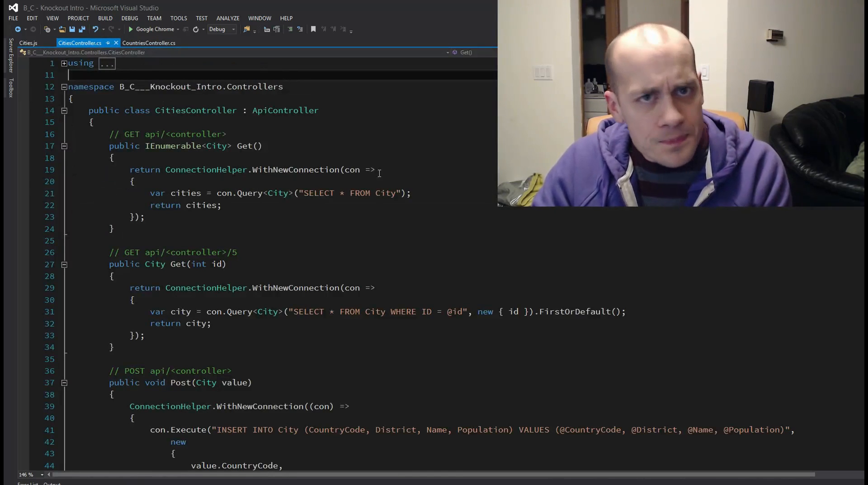
pyautogui.scroll(-3)
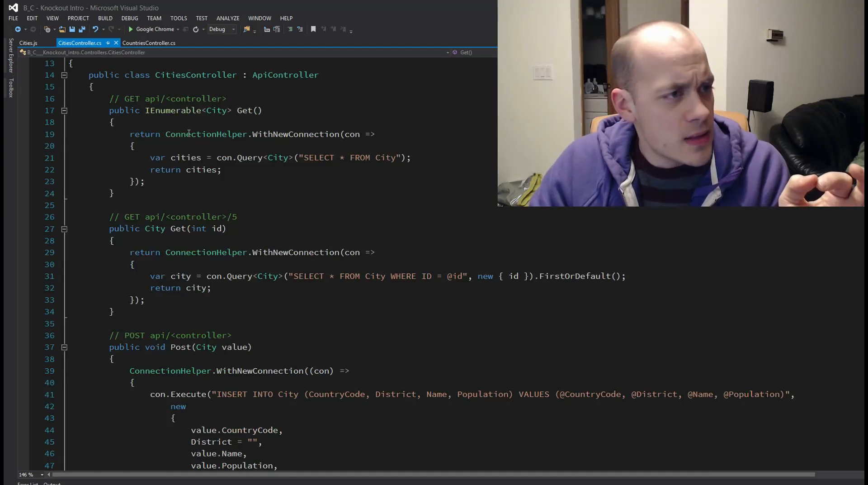
pyautogui.moveTo(304, 157); pyautogui.dragTo(371, 158)
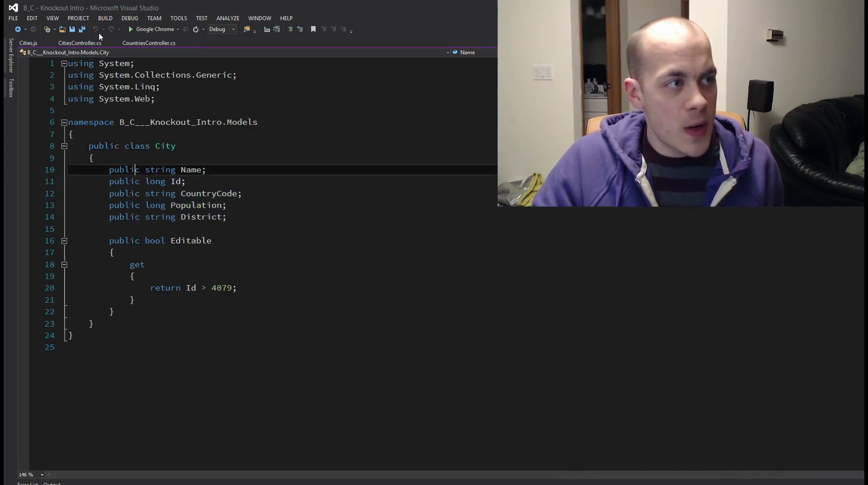
pyautogui.click(79, 43)
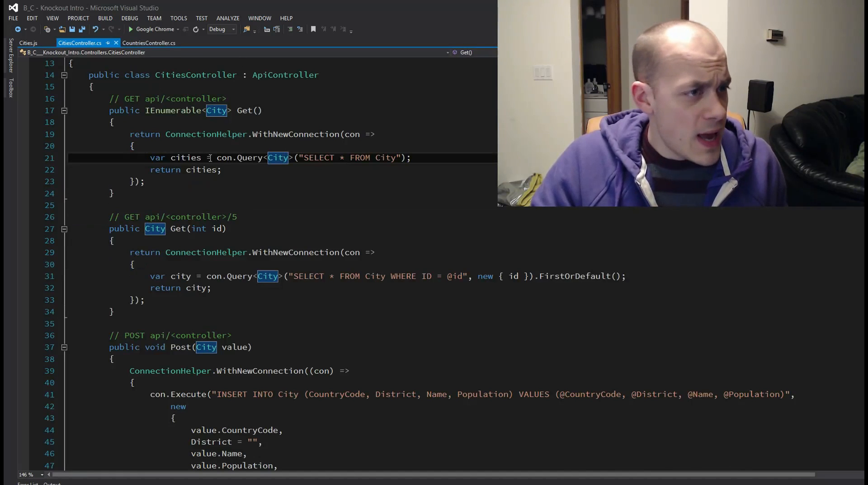
pyautogui.click(27, 42)
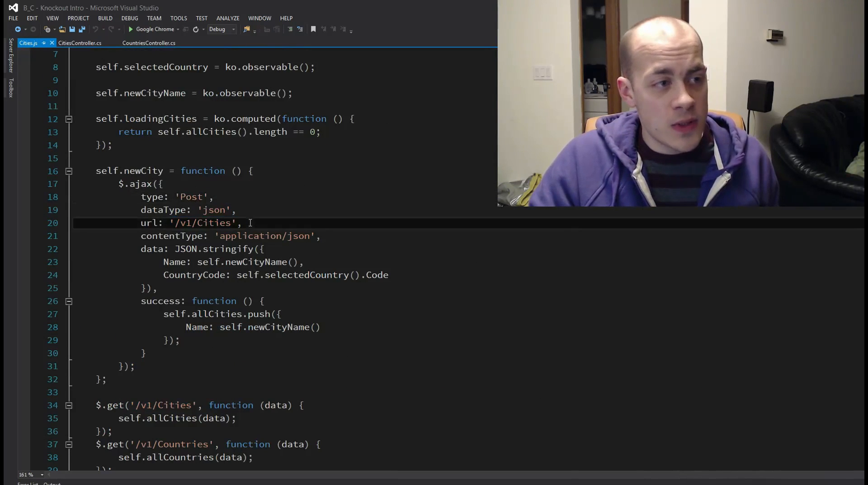
pyautogui.doubleClick(190, 197)
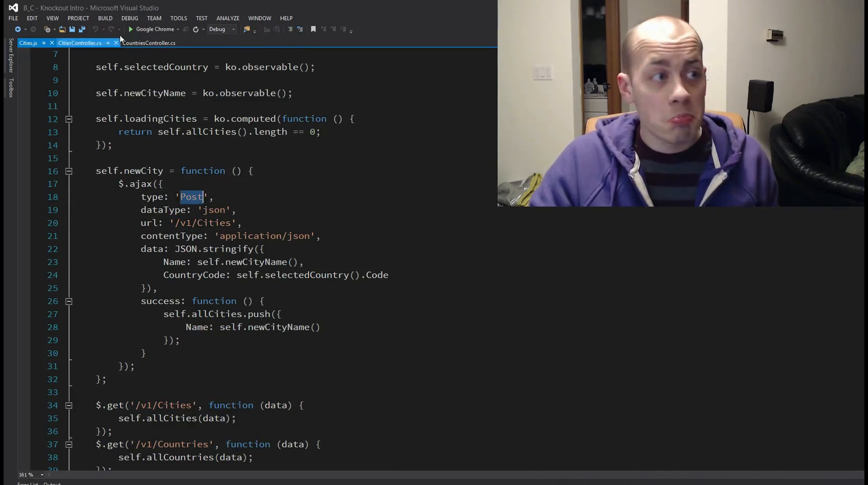
pyautogui.click(80, 42)
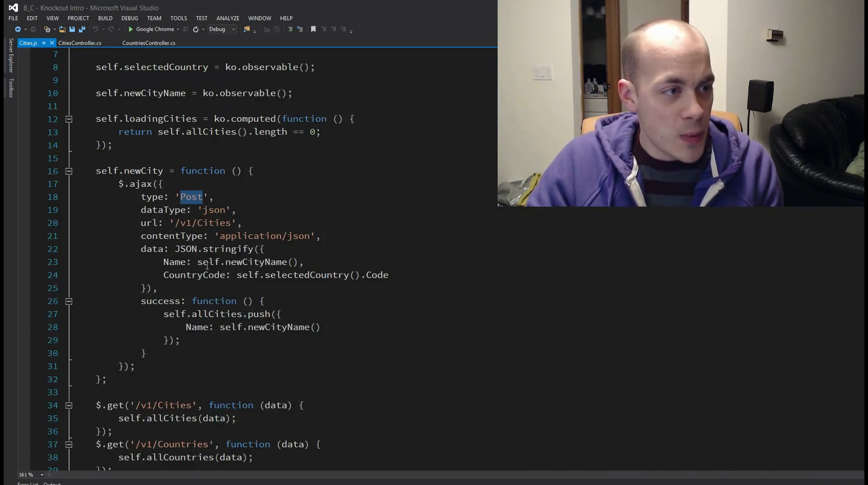
pyautogui.doubleClick(194, 274)
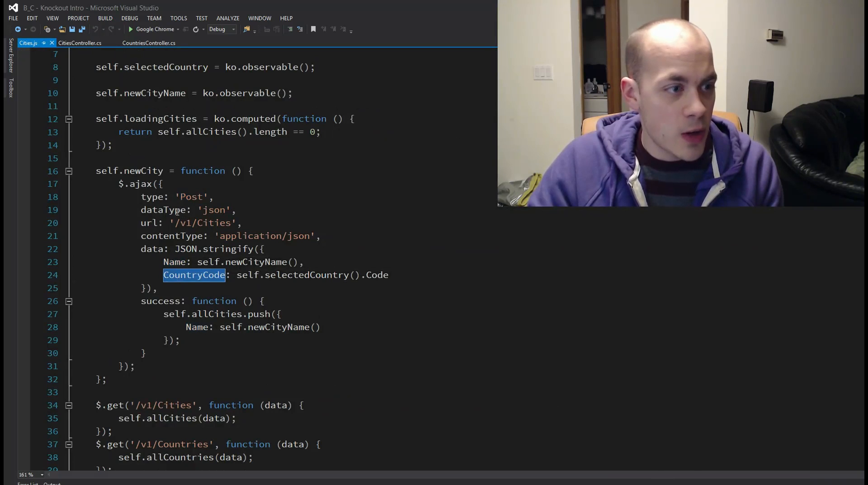
pyautogui.click(149, 42)
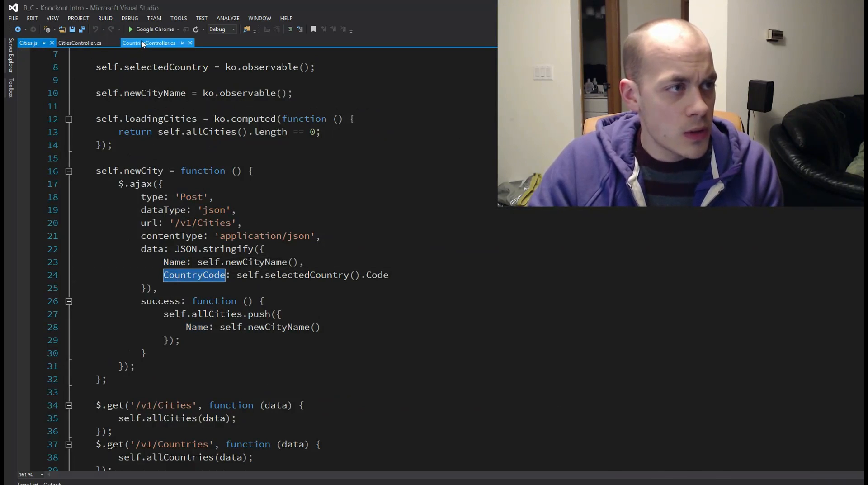
# - Check City.cs, then mark the CountryCode and District columns in CitiesController's INSERT INTO City
pyautogui.click(79, 43)
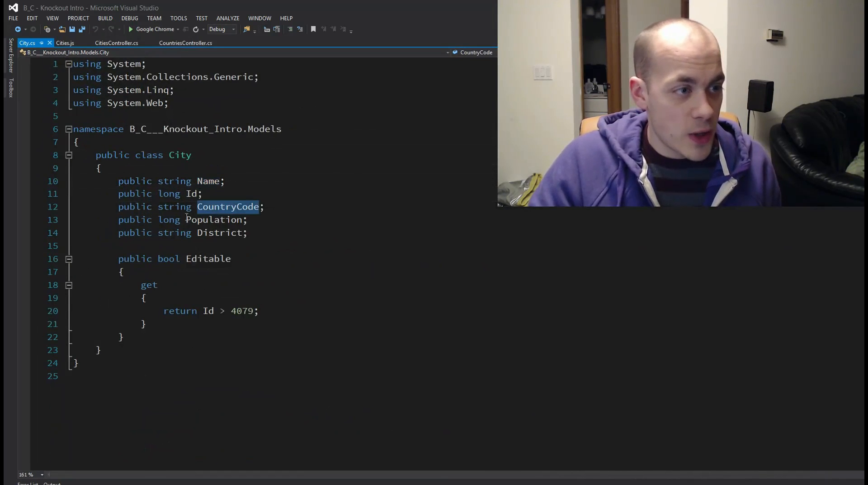
pyautogui.click(117, 43)
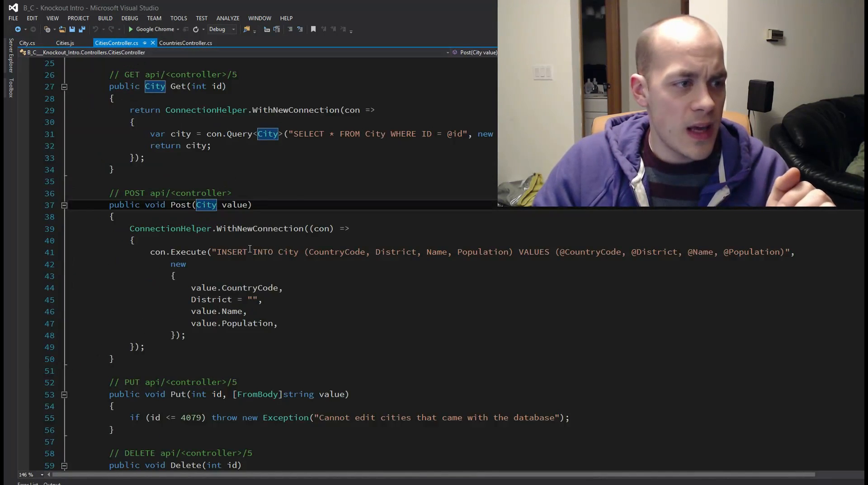
pyautogui.scroll(-3)
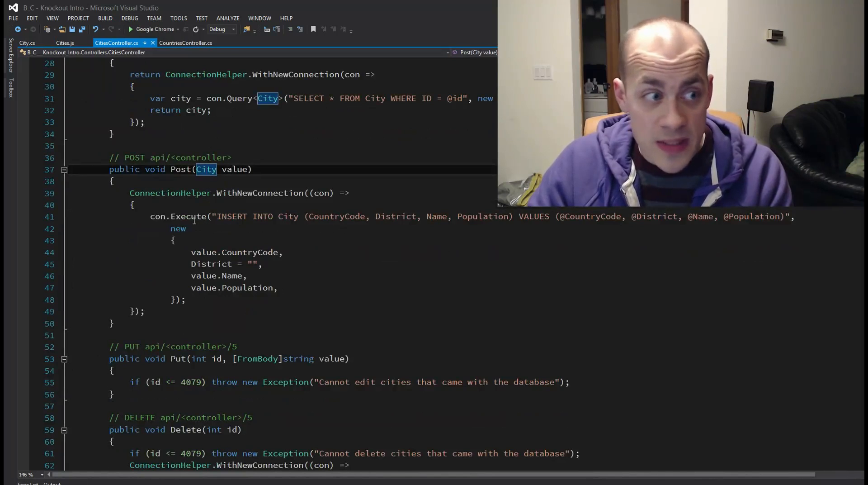
pyautogui.moveTo(308, 216); pyautogui.dragTo(419, 216)
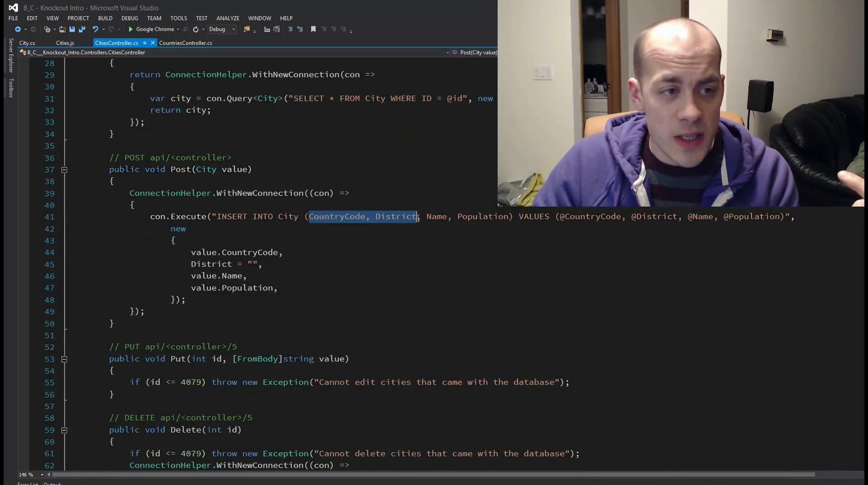